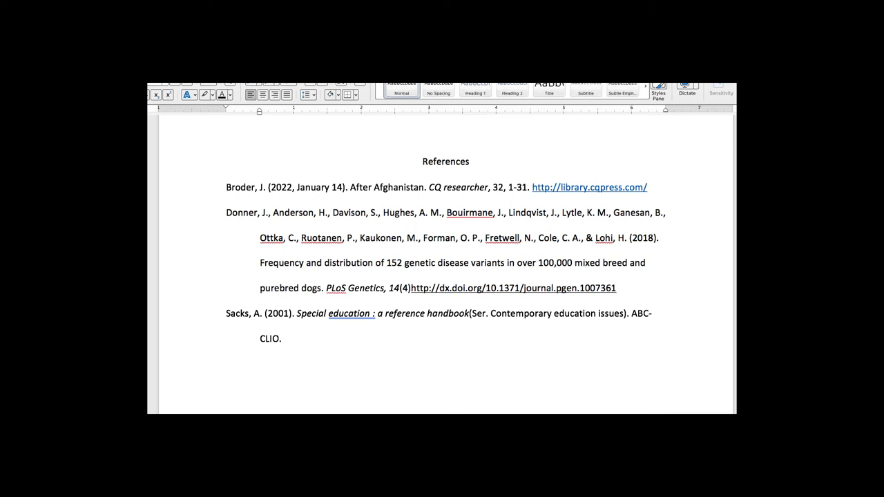
Scroll through checklist items one to nine in the Check Your Citations PDF.
click(225, 187)
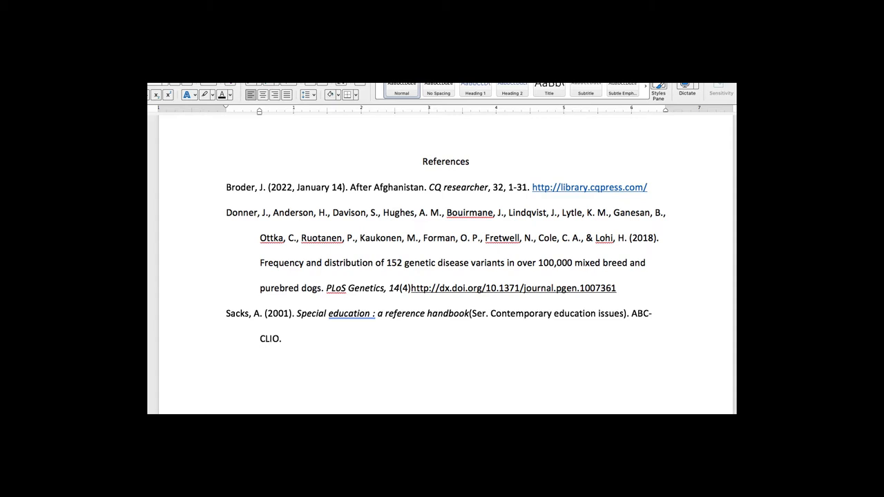
mouse_move(589, 187)
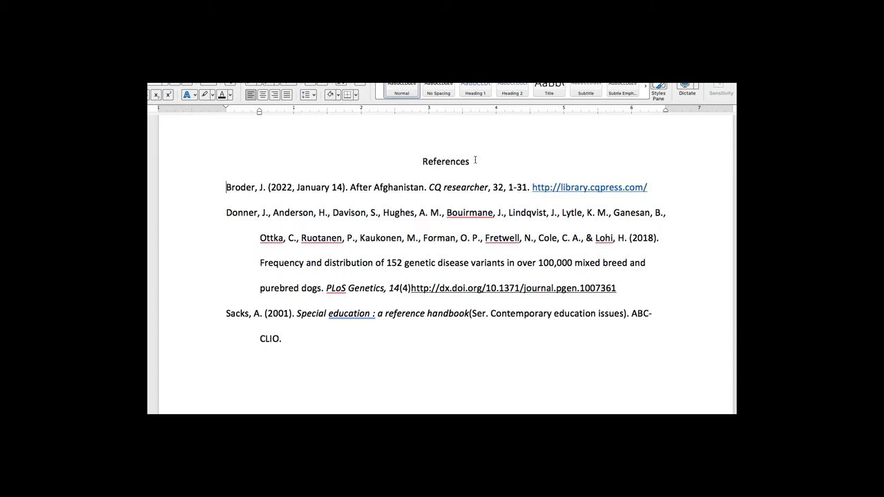
mouse_move(264, 232)
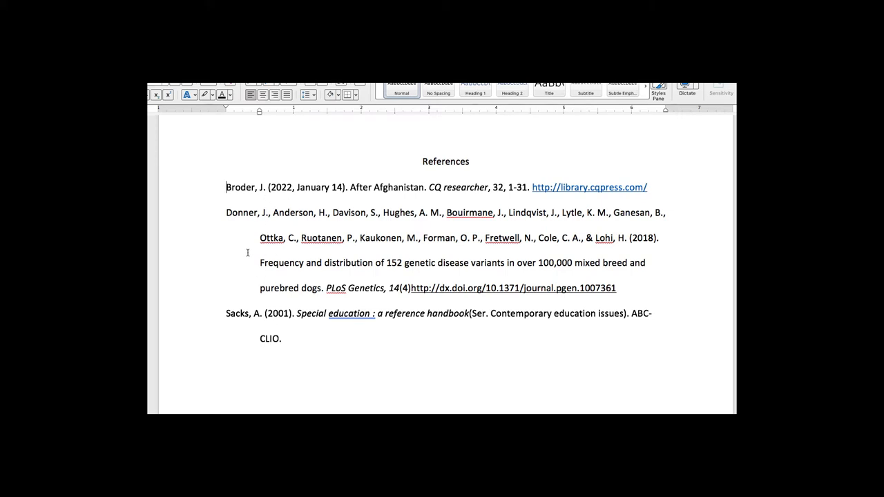
mouse_move(361, 226)
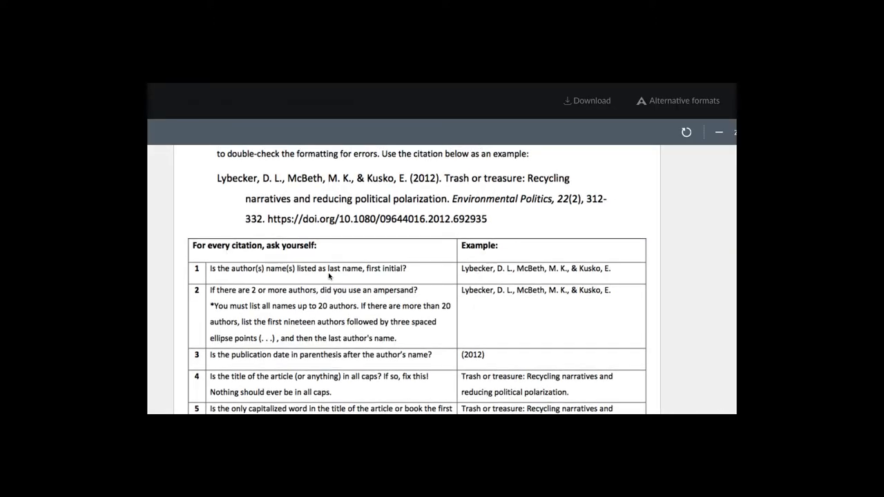
mouse_move(340, 277)
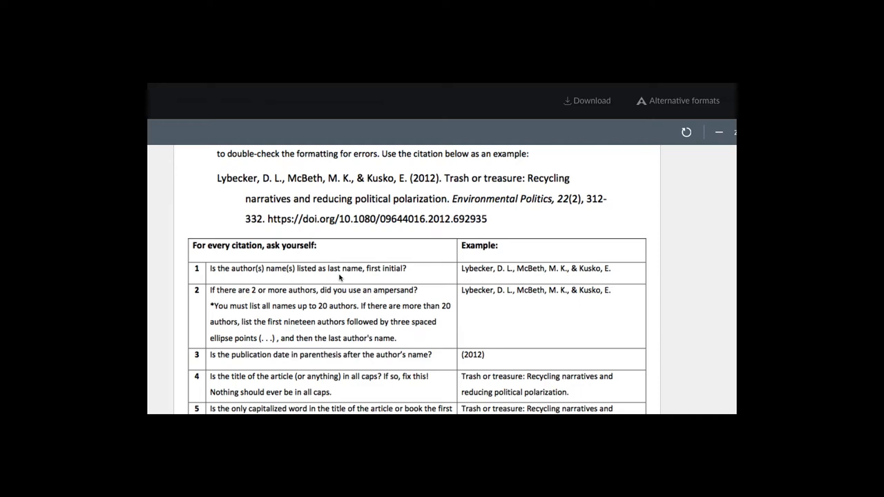
scroll(down, 3)
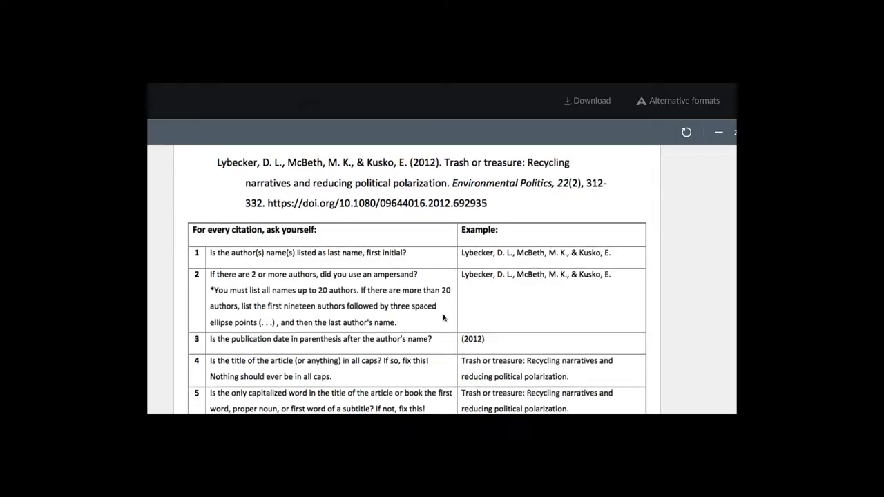
scroll(down, 3)
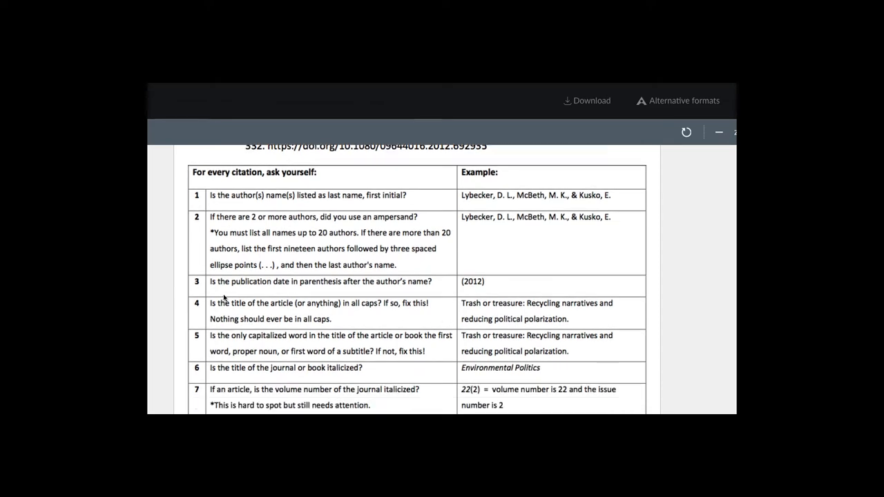
mouse_move(375, 313)
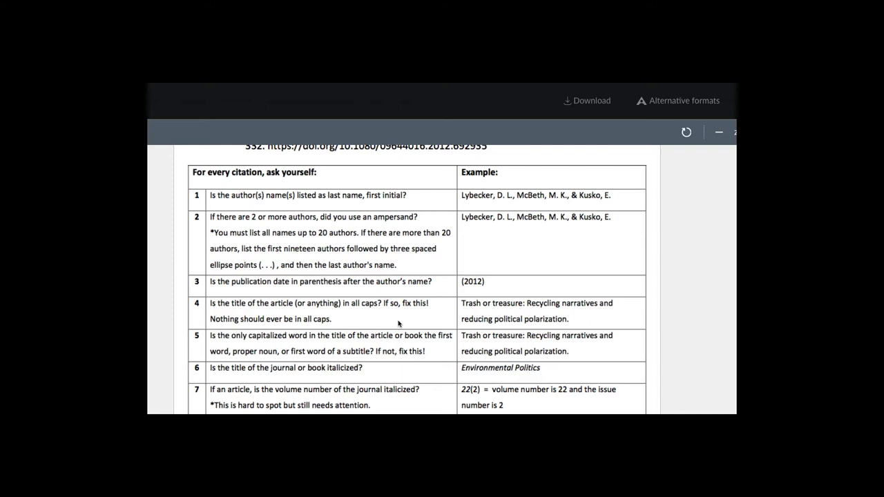
scroll(down, 3)
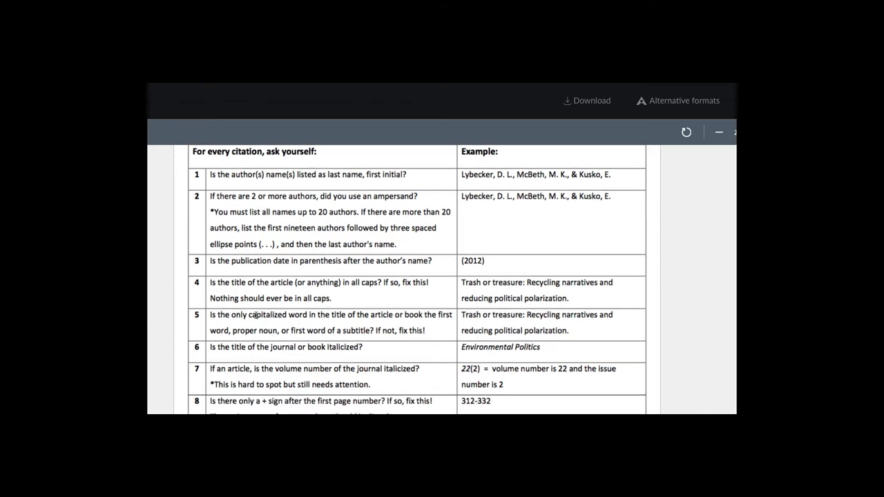
mouse_move(349, 326)
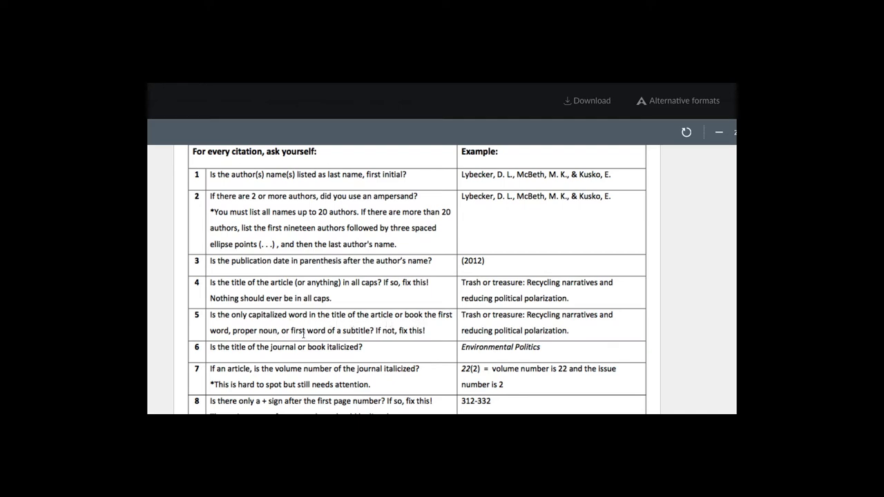
mouse_move(401, 331)
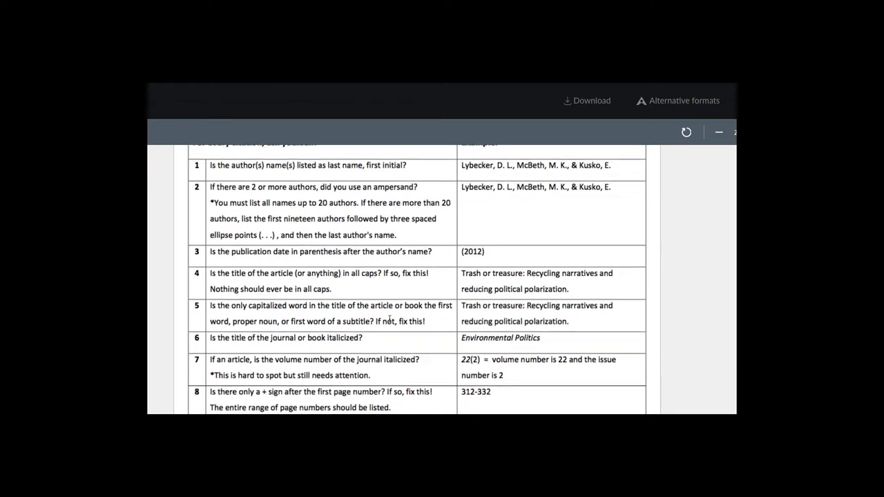
scroll(down, 3)
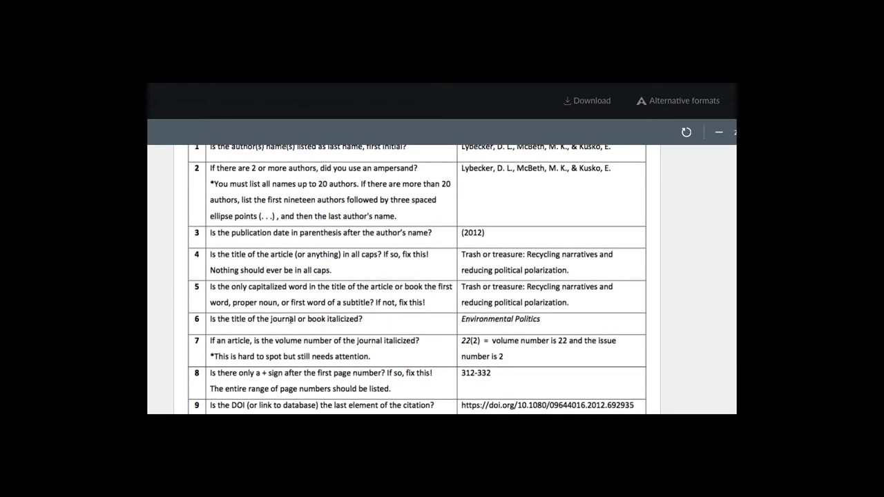
mouse_move(299, 322)
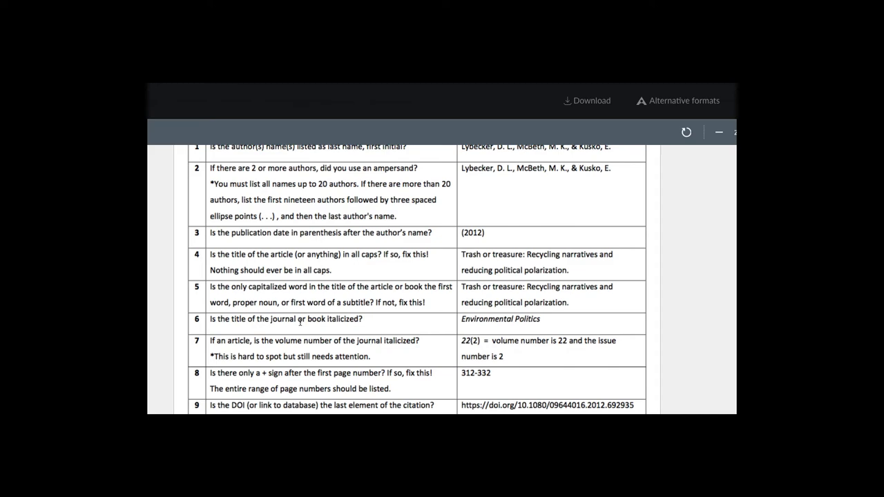
mouse_move(378, 323)
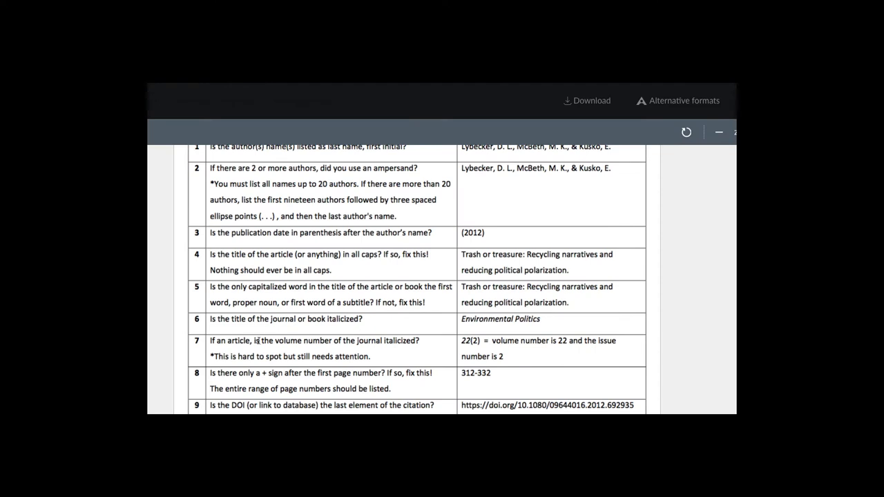
mouse_move(280, 349)
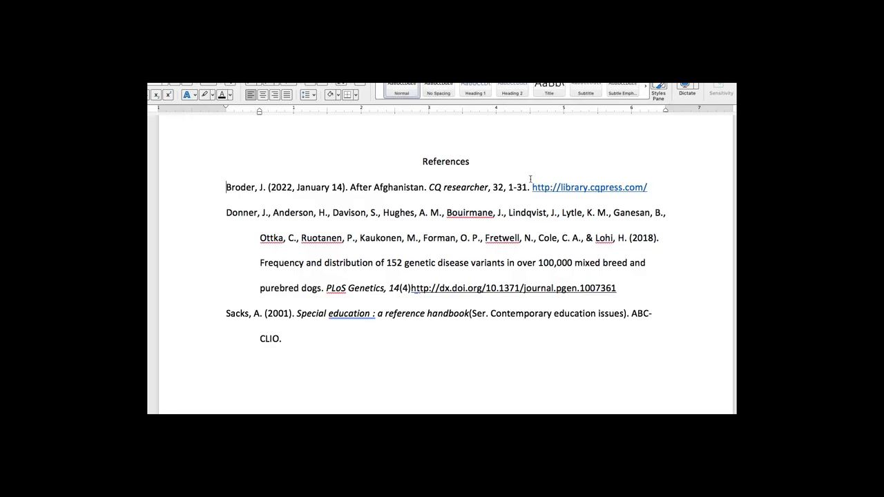
Select the volume number 32 in the Broder citation.
double_click(500, 187)
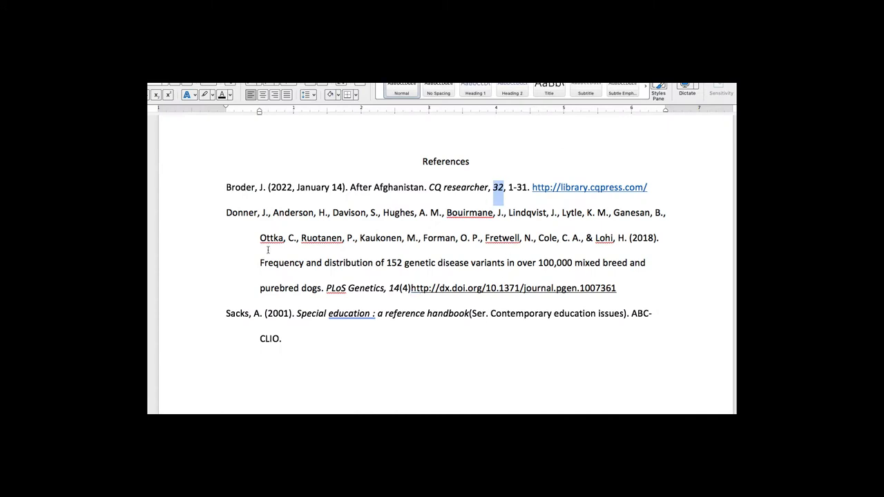
mouse_move(292, 244)
text(R)
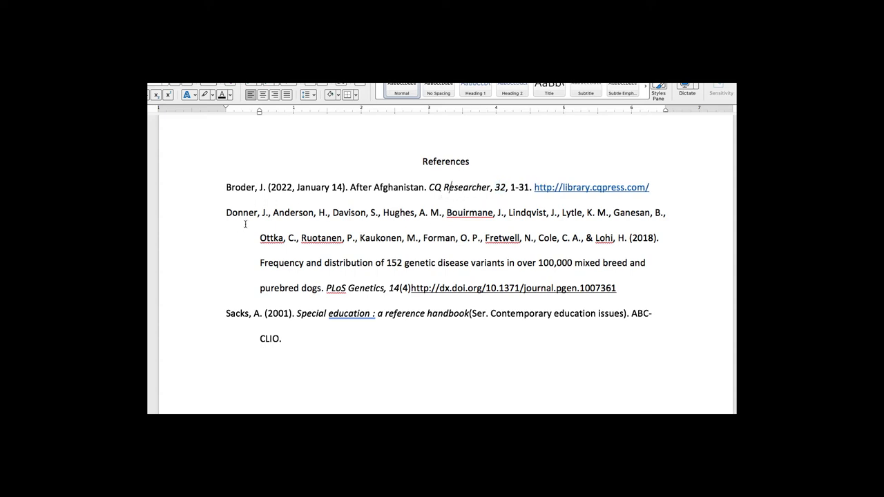
mouse_move(238, 223)
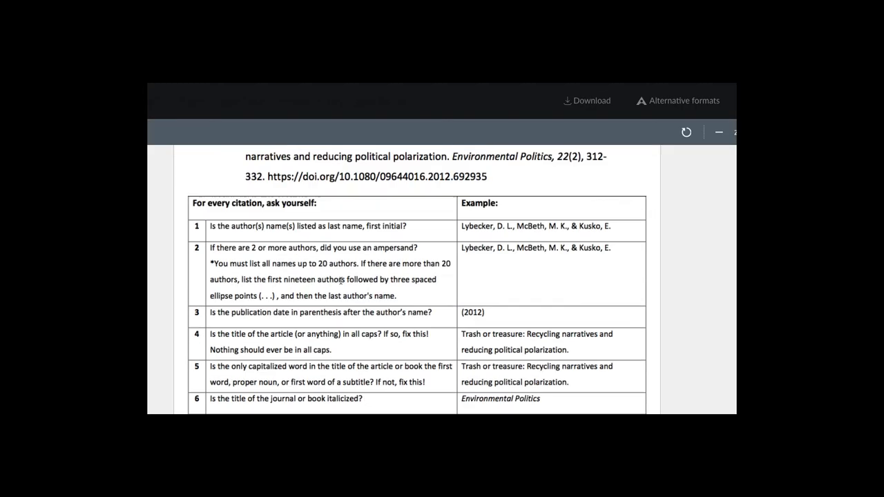
mouse_move(508, 245)
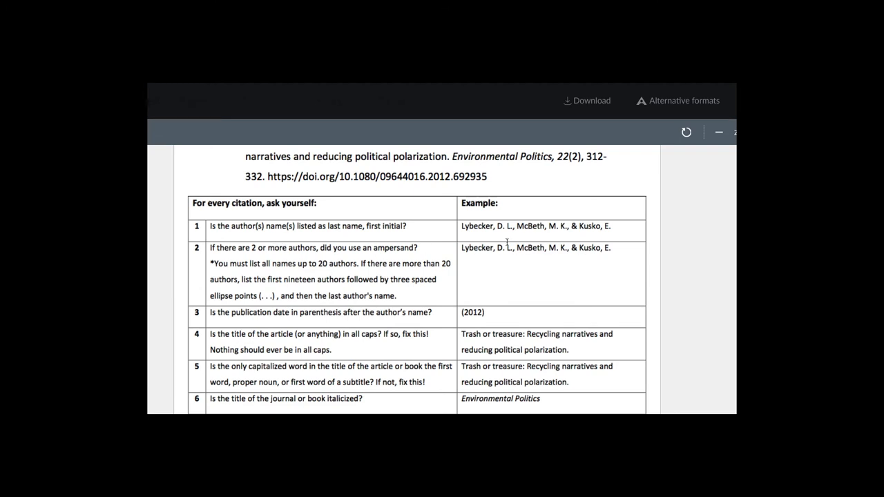
mouse_move(593, 251)
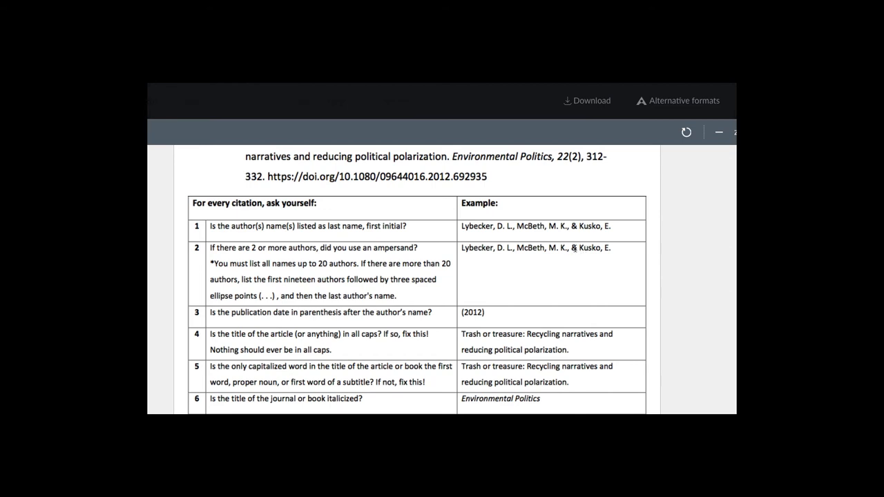
mouse_move(268, 323)
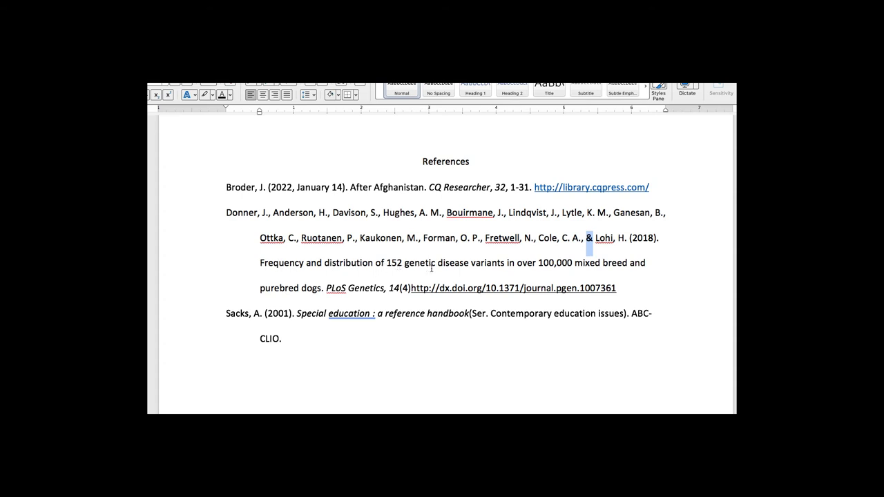
mouse_move(509, 273)
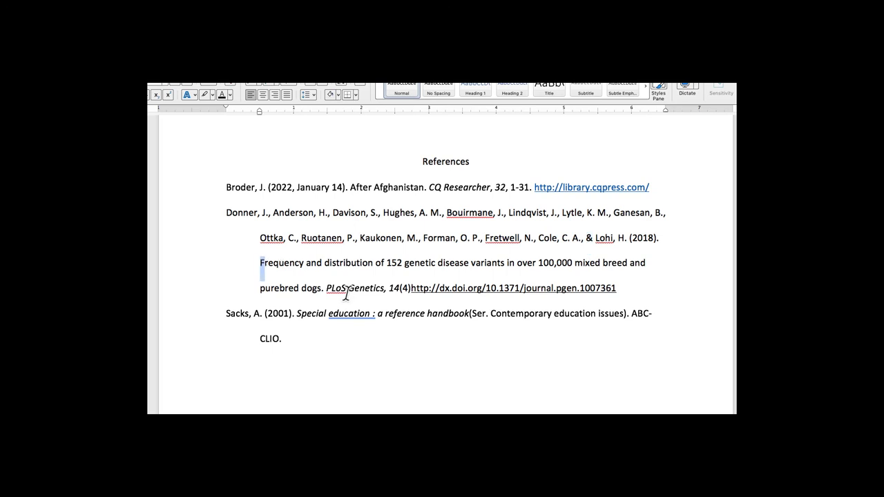
mouse_move(378, 303)
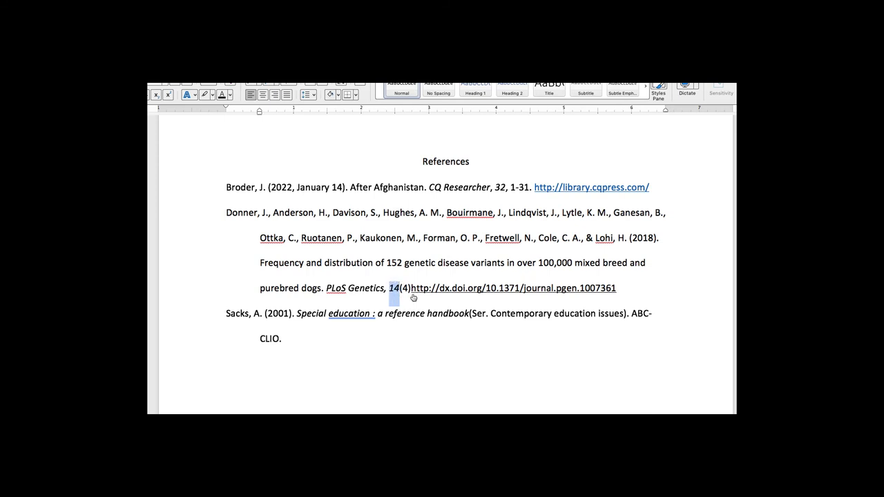
mouse_move(413, 296)
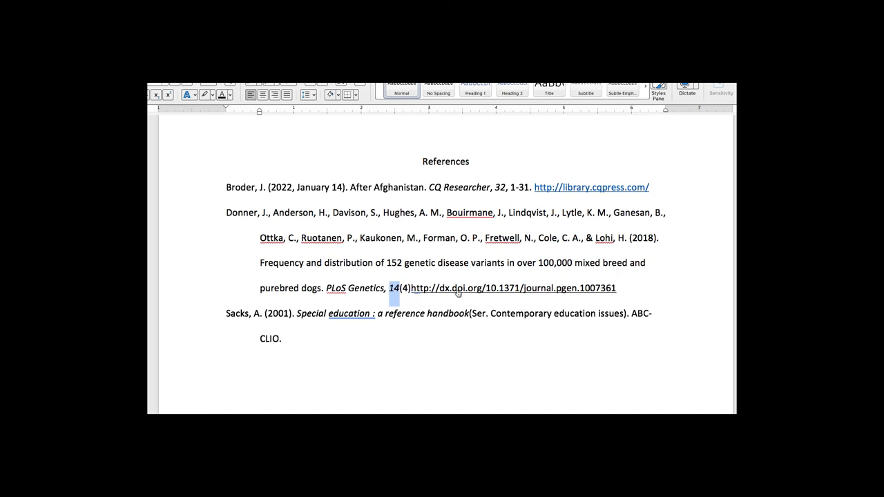
mouse_move(626, 293)
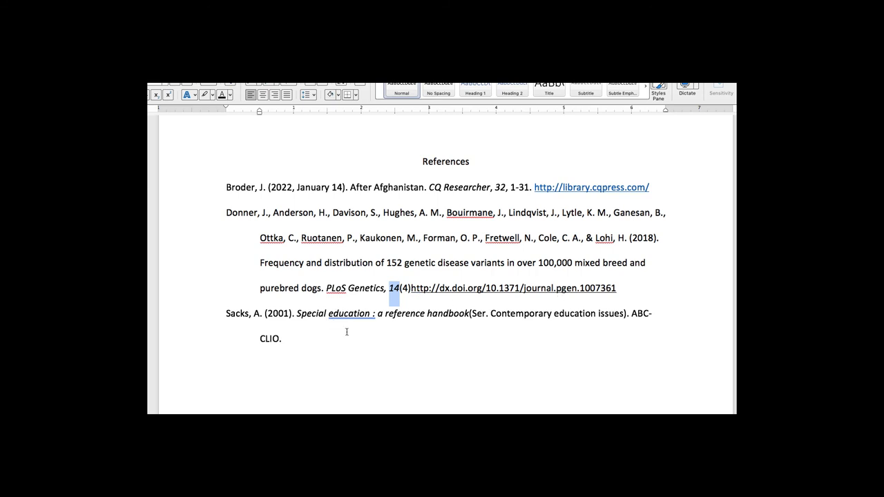
mouse_move(309, 323)
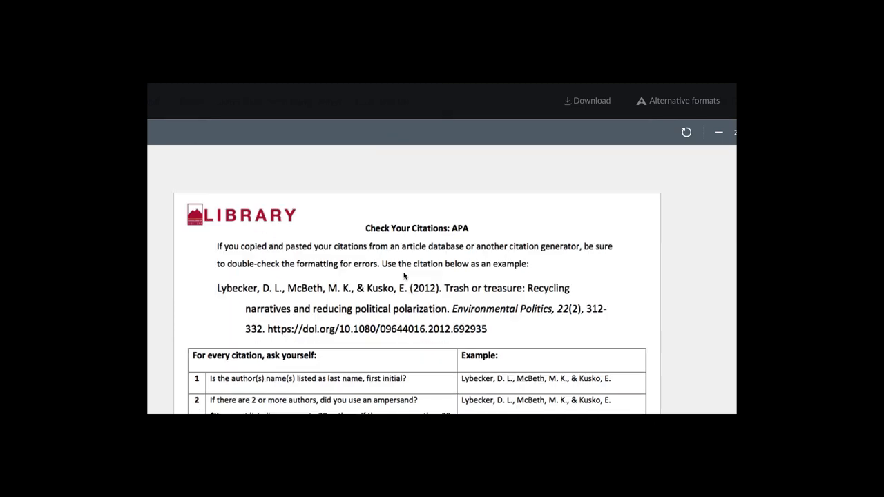
mouse_move(445, 303)
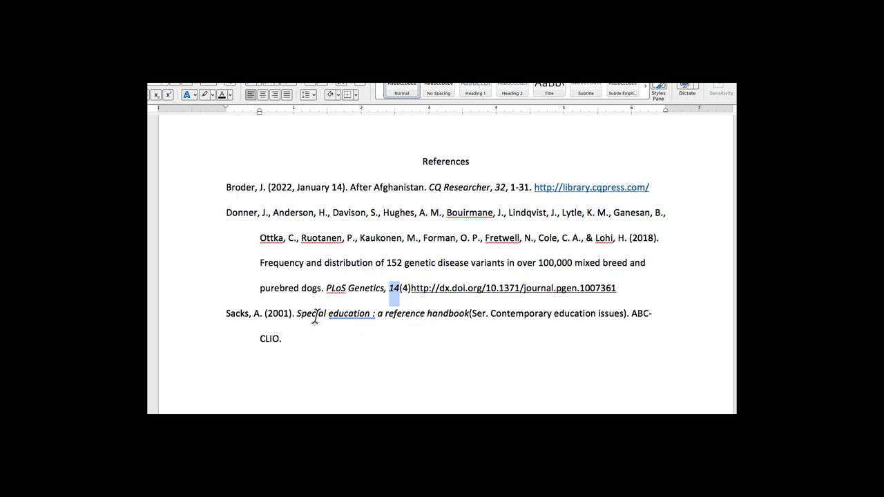
mouse_move(449, 318)
text(A)
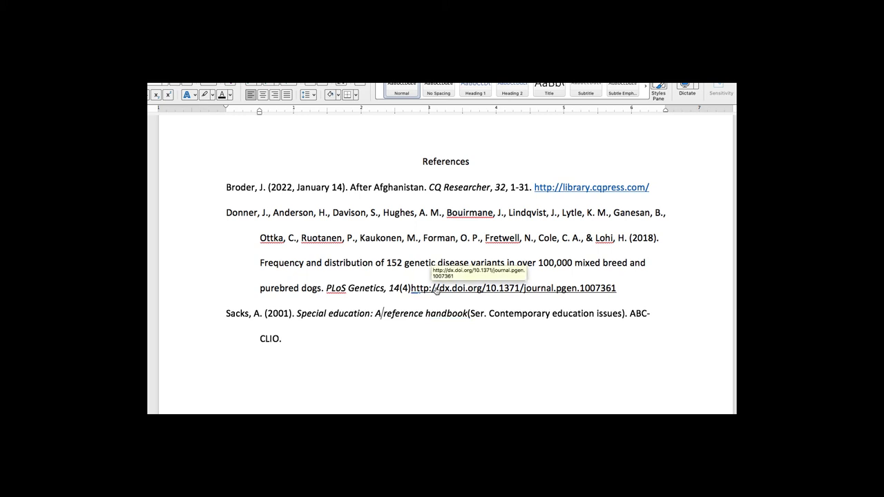
mouse_move(385, 325)
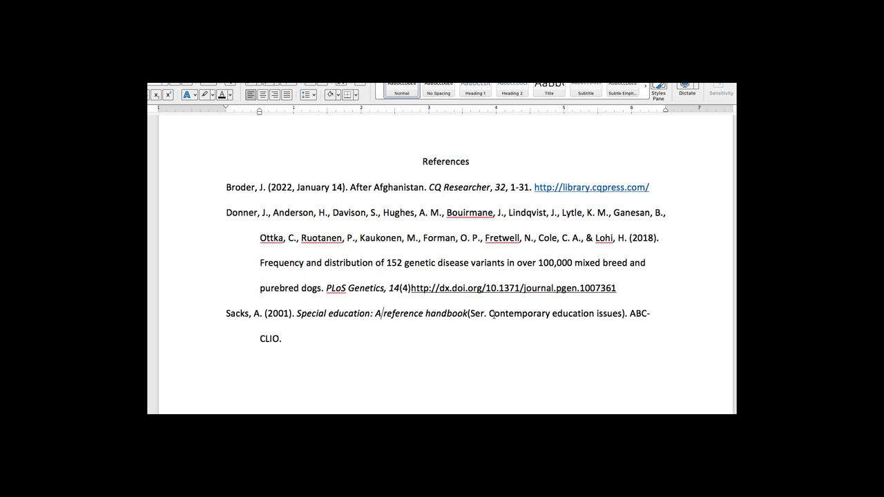
mouse_move(590, 331)
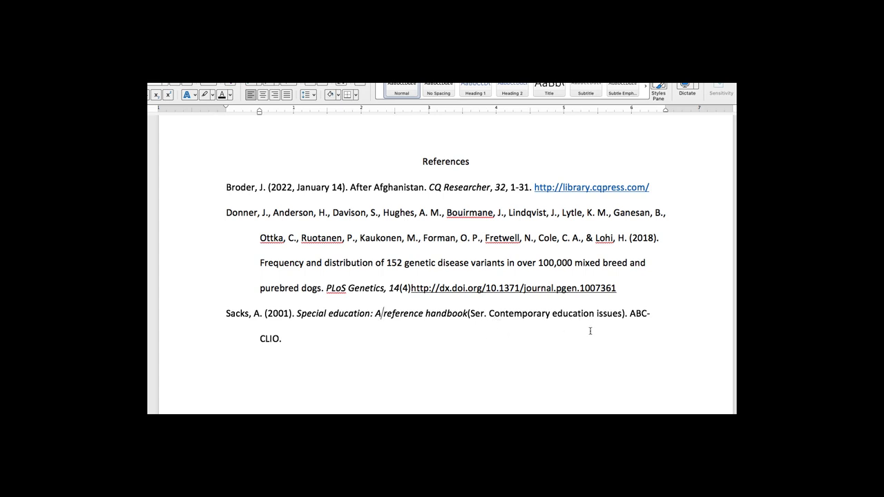